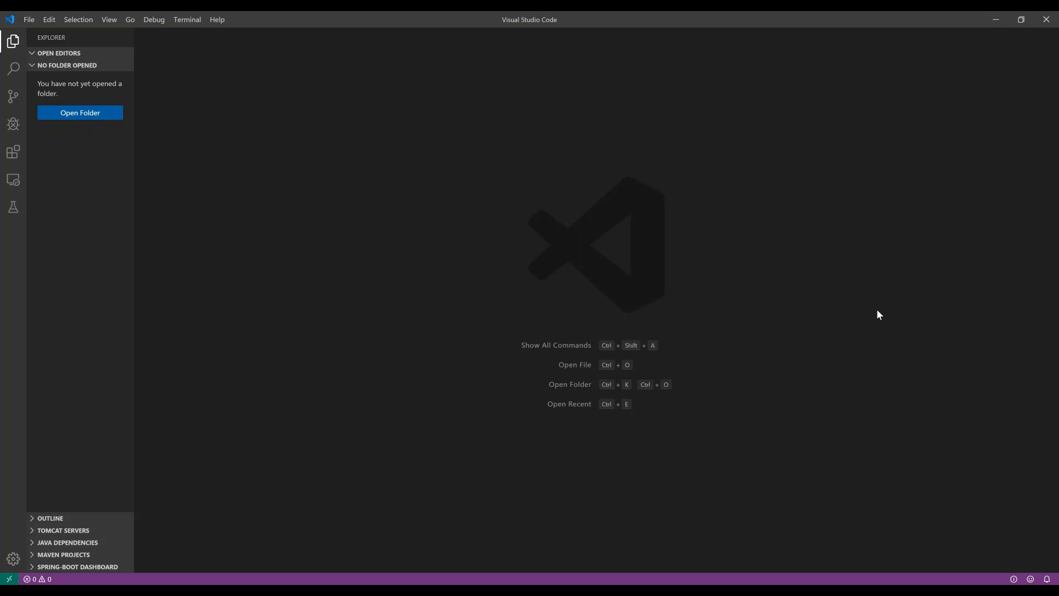
mouse_move(360, 296)
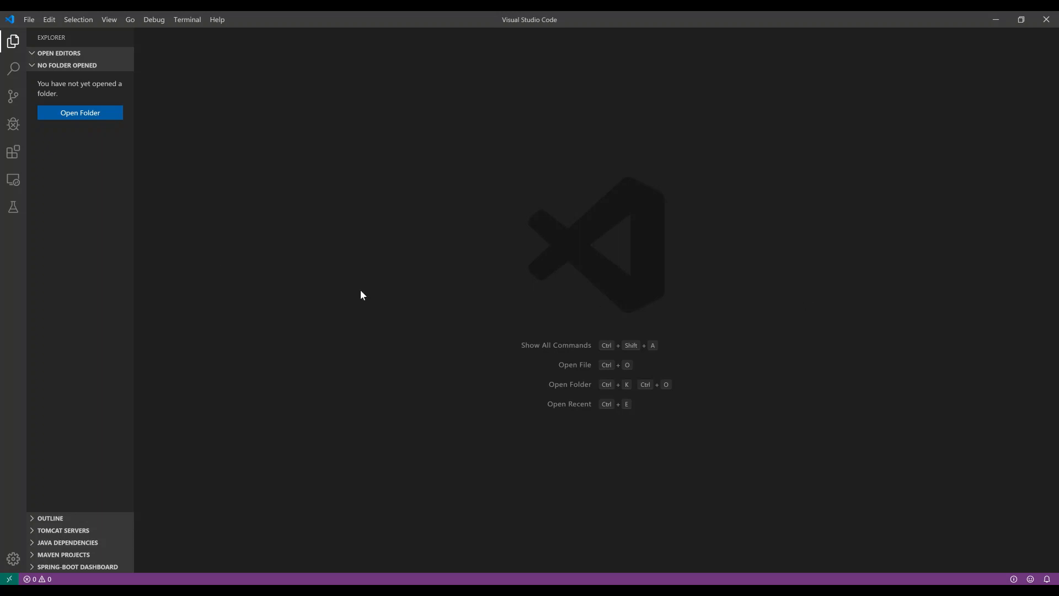
- Find the installed VSCode-Corda extension by searching 'corda' and view its details, then return to Explorer
left_click(13, 152)
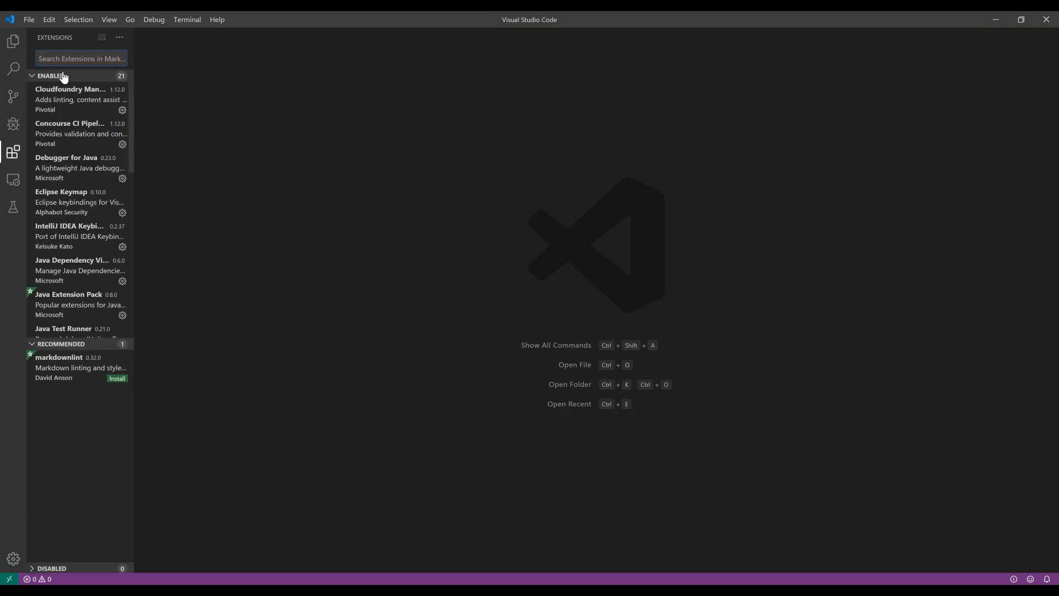
type("corda")
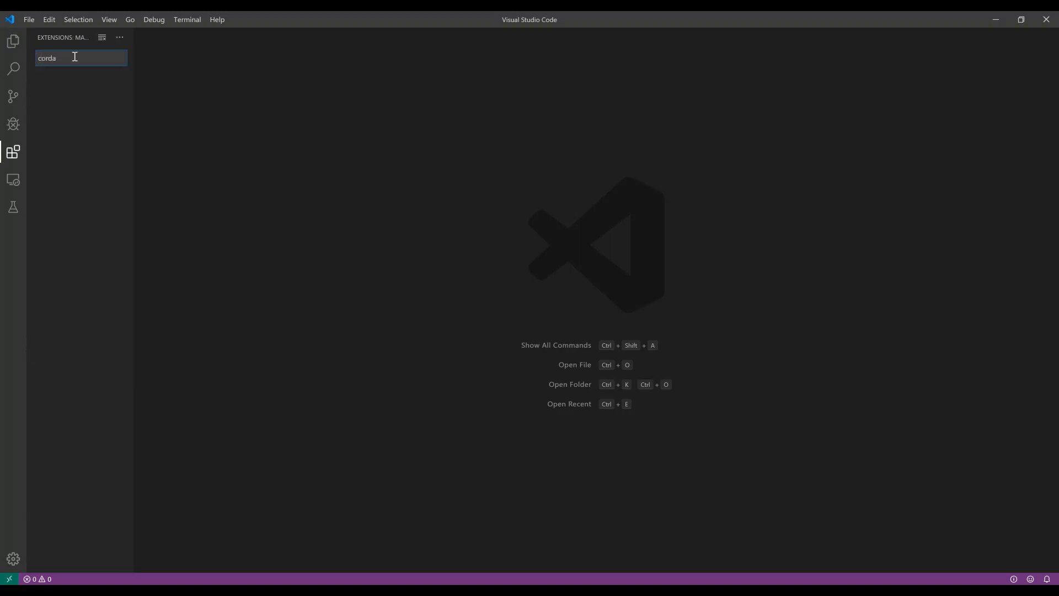
left_click(79, 85)
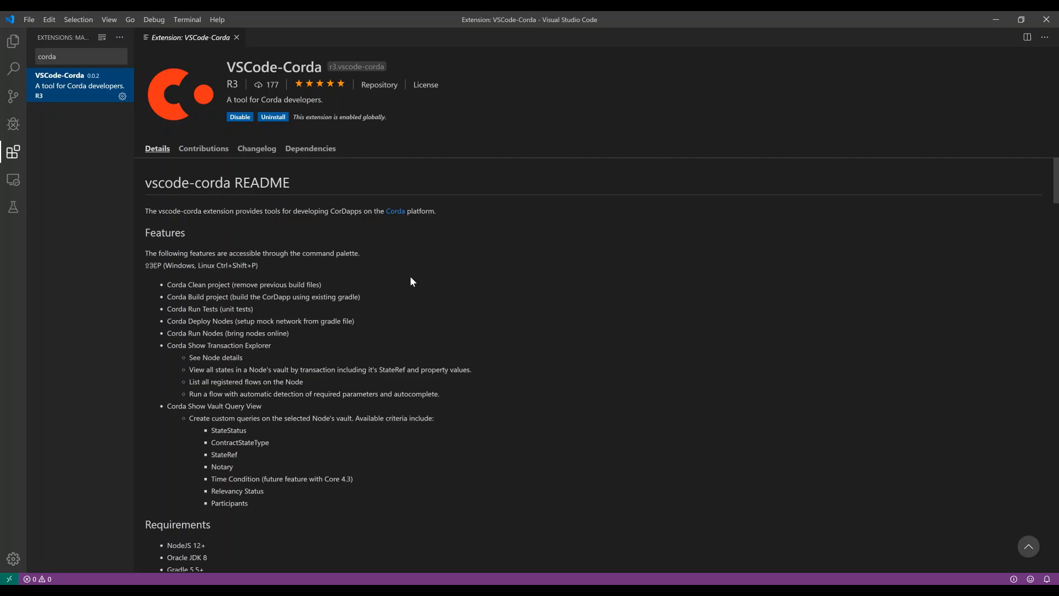
left_click(13, 41)
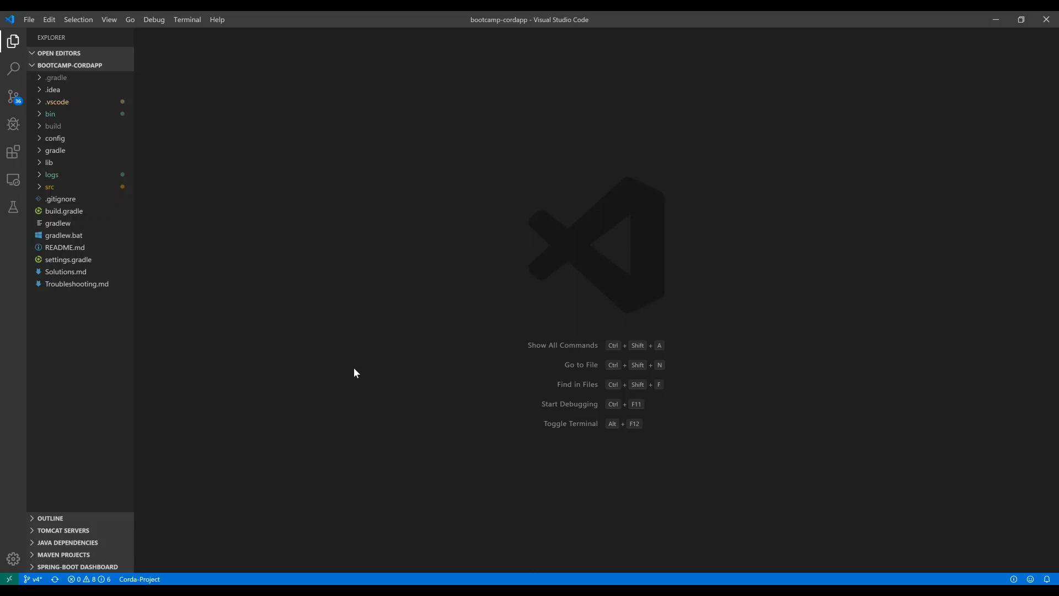
mouse_move(167, 581)
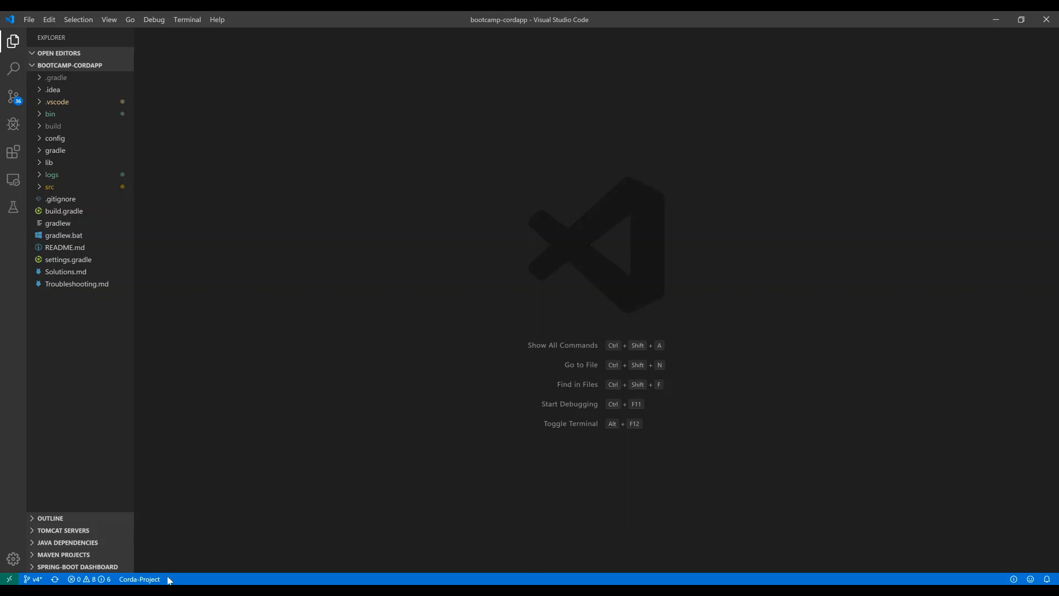
mouse_move(237, 398)
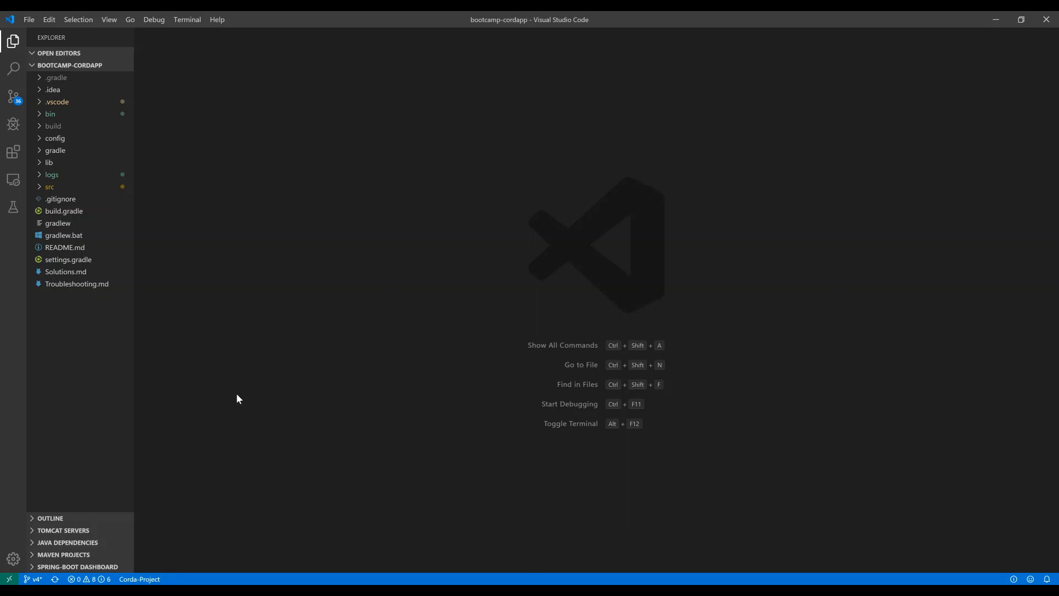
- Launch Corda Run Nodes from the Command Palette to start the project's nodes
key("Ctrl+Shift+P")
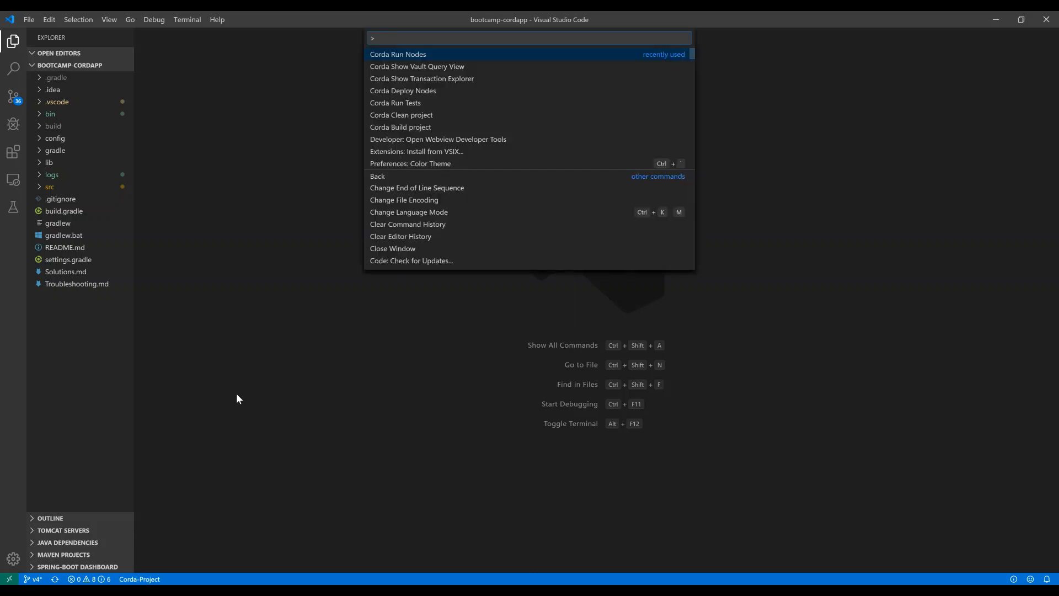
type("corda")
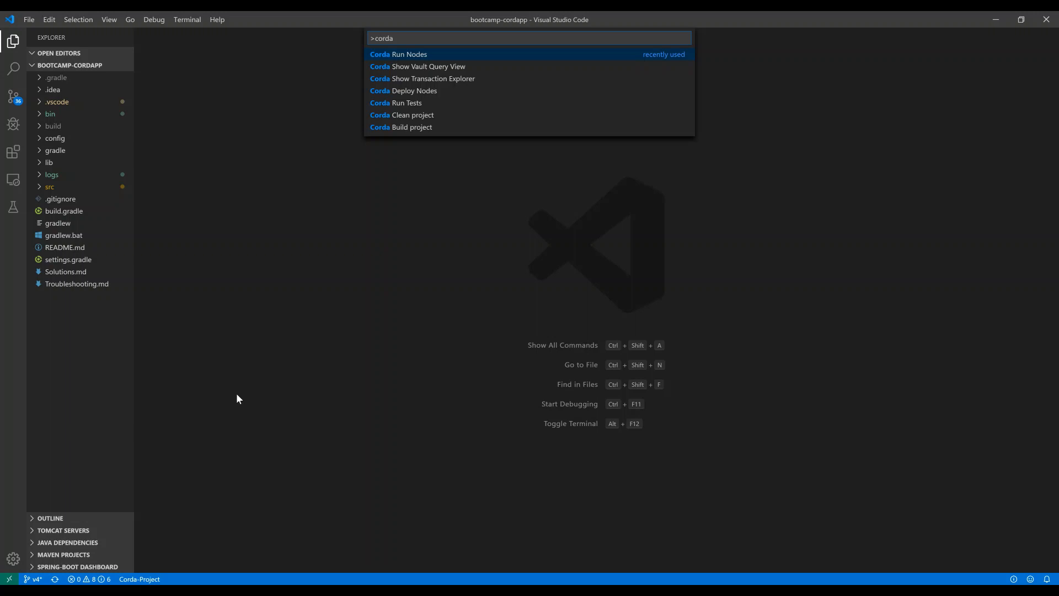
left_click(398, 54)
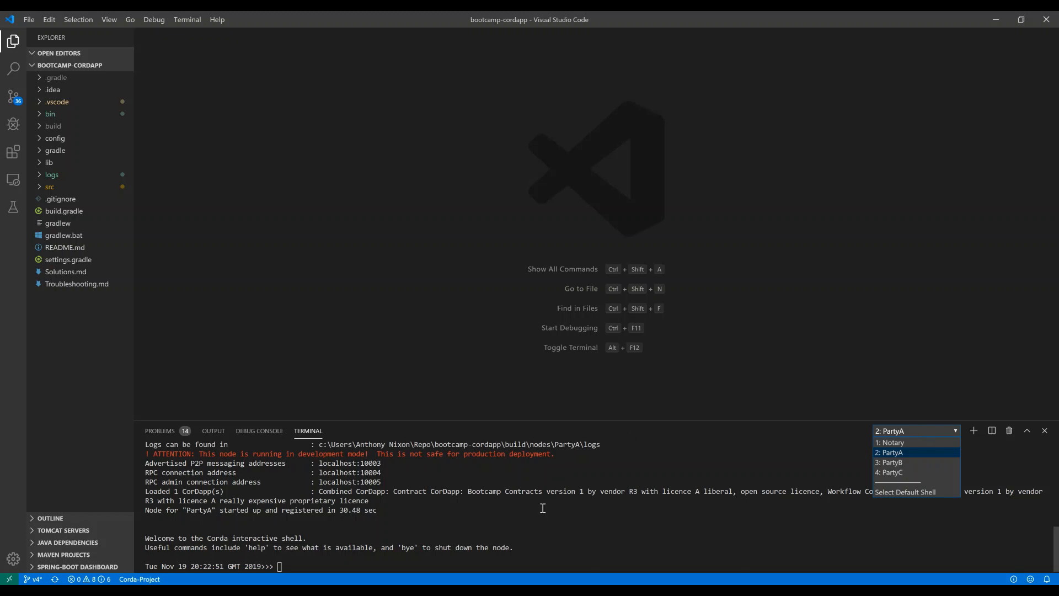
- Run 'flow list' in the PartyA shell to list its registered flows
type("flow list")
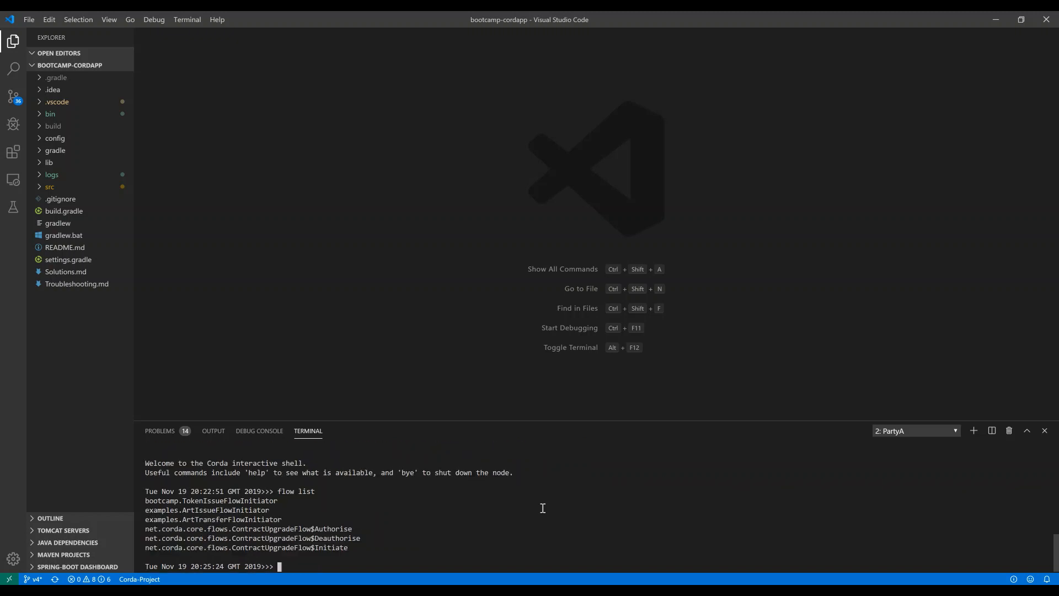
mouse_move(451, 356)
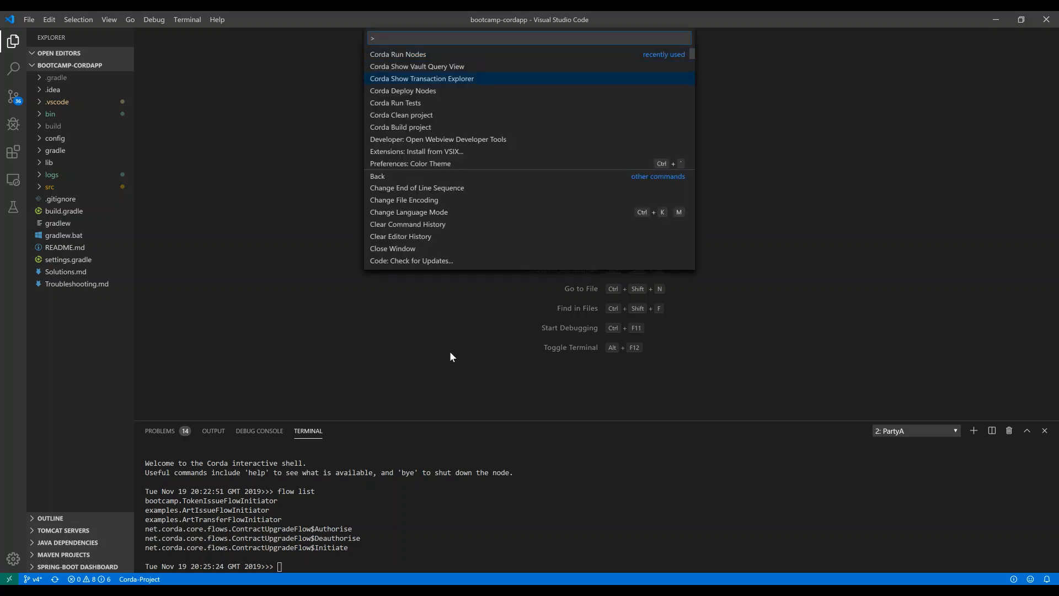
- Show the Corda Transaction Explorer and reveal PartyA, PartyB and PartyC as nodes to explore
left_click(422, 78)
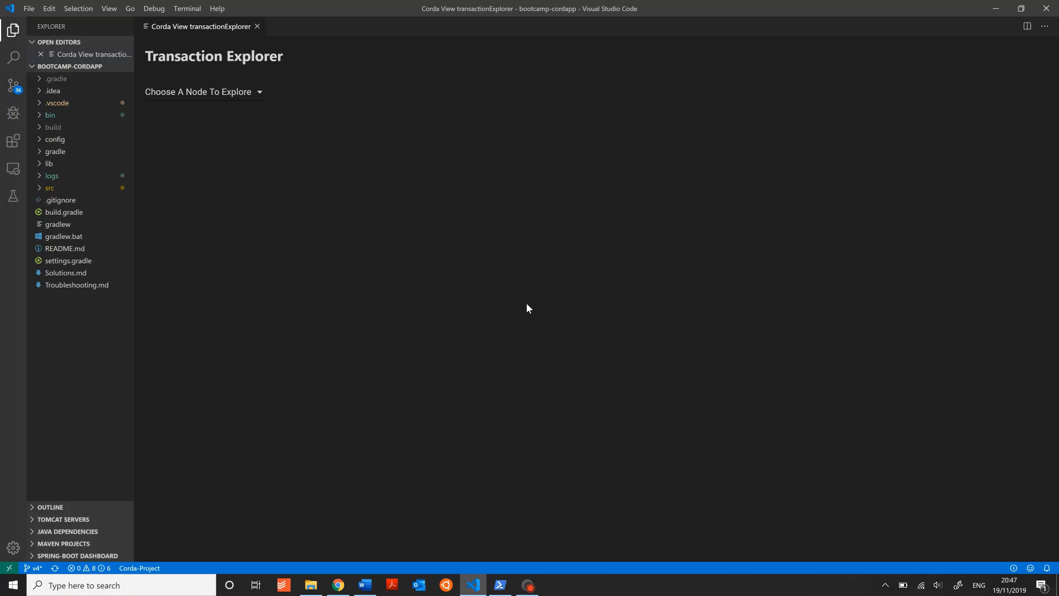
mouse_move(476, 293)
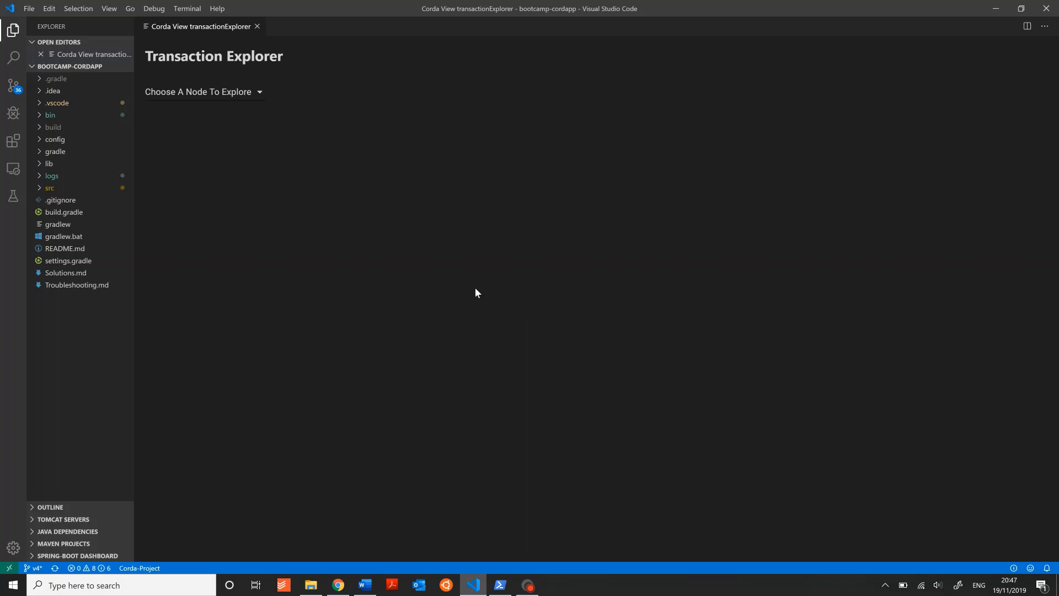
left_click(203, 91)
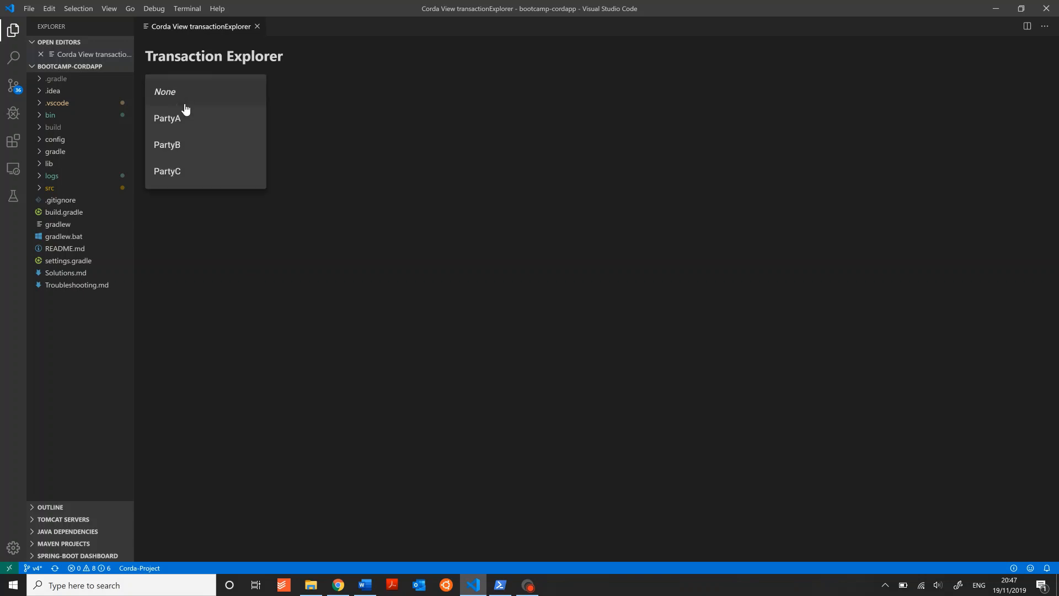
mouse_move(191, 105)
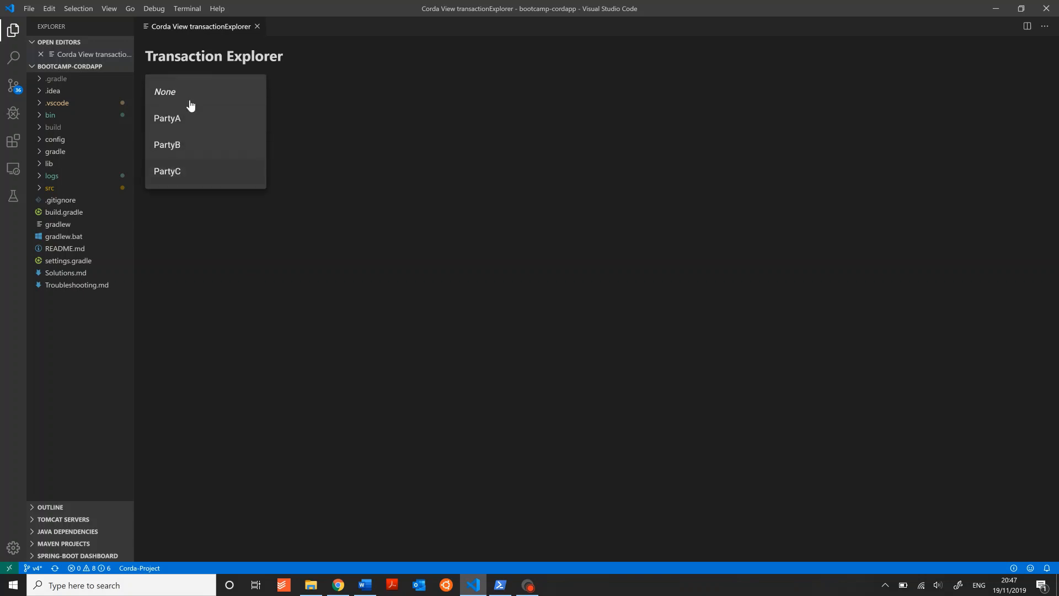
mouse_move(194, 124)
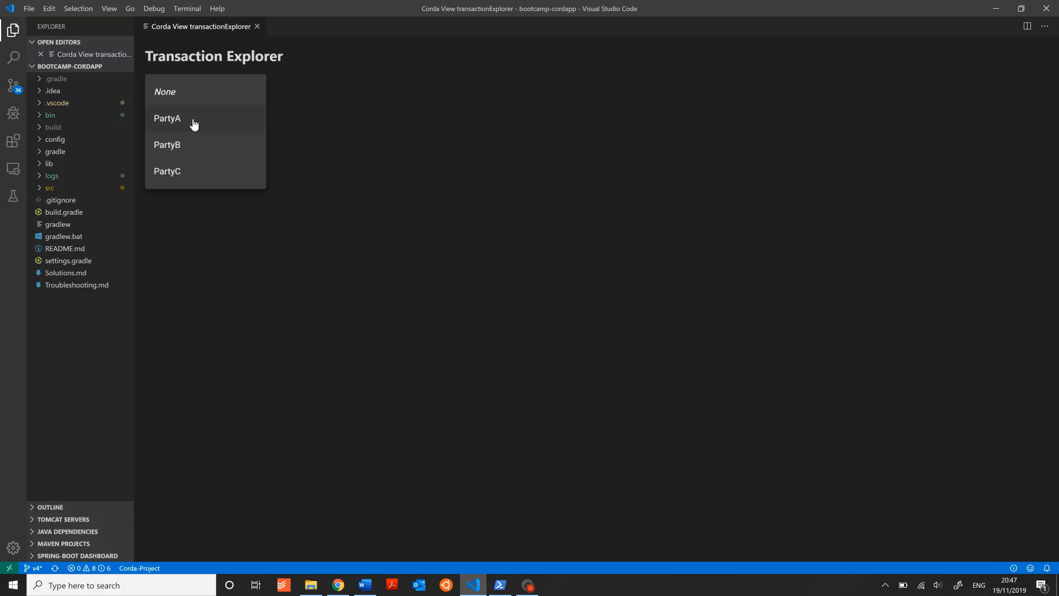
- Explore PartyA's vault and expand the newest transaction's TokenState of 110 owned by PartyB
left_click(167, 118)
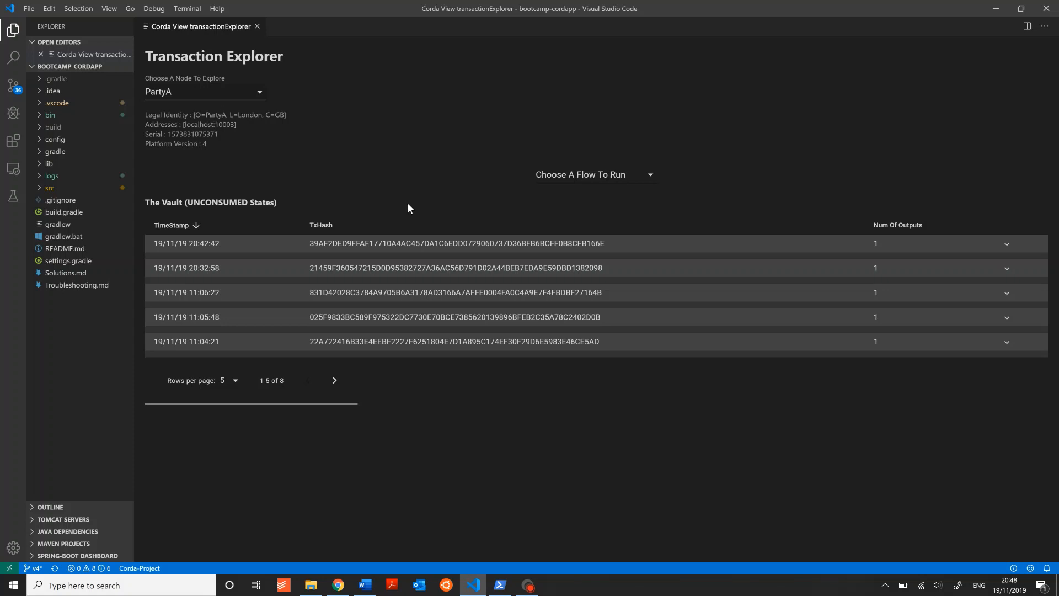
mouse_move(540, 232)
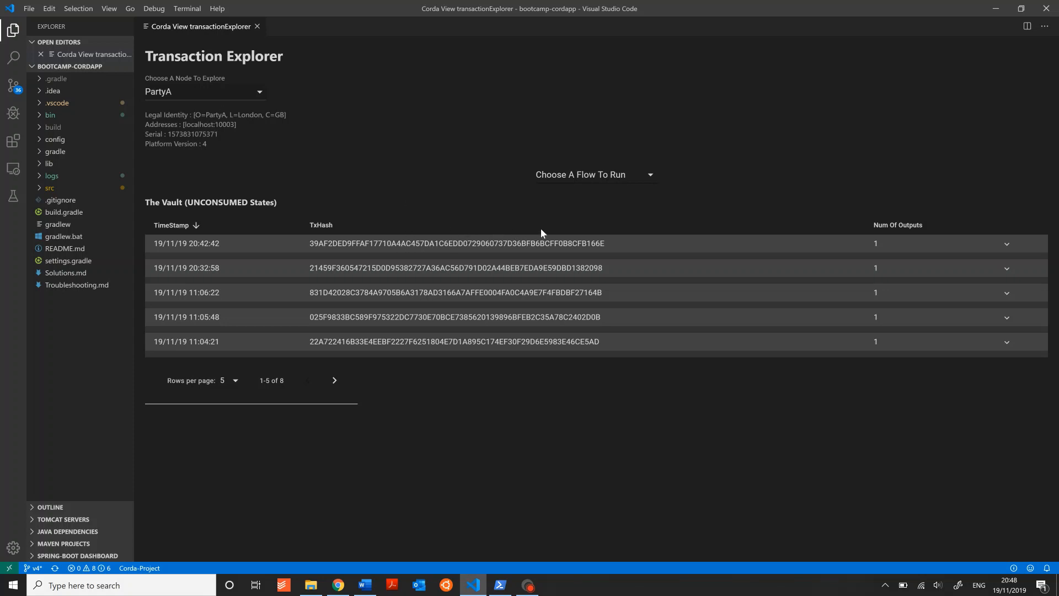
mouse_move(567, 258)
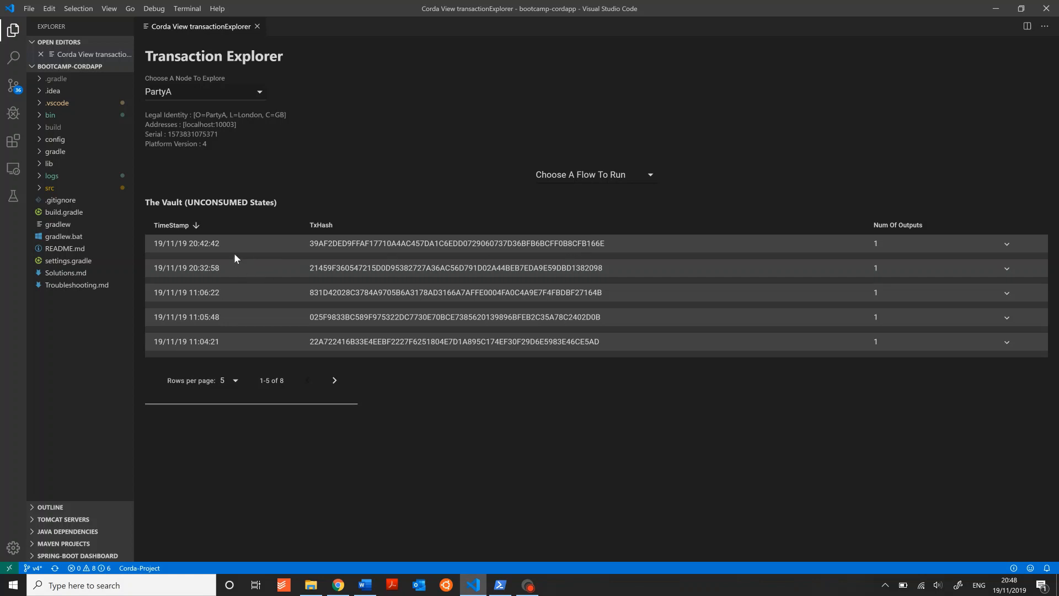
mouse_move(856, 249)
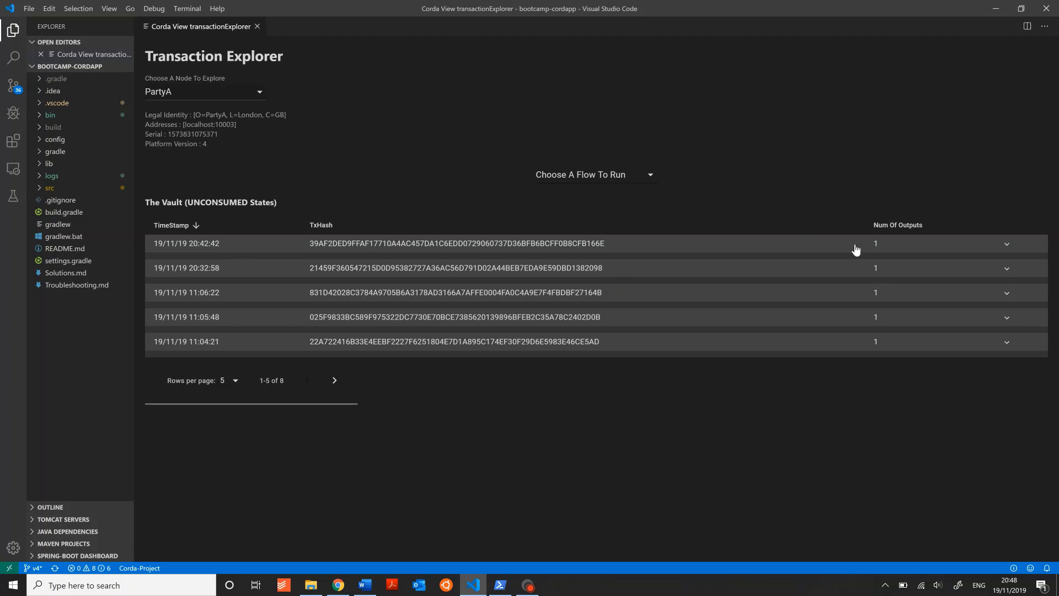
mouse_move(822, 250)
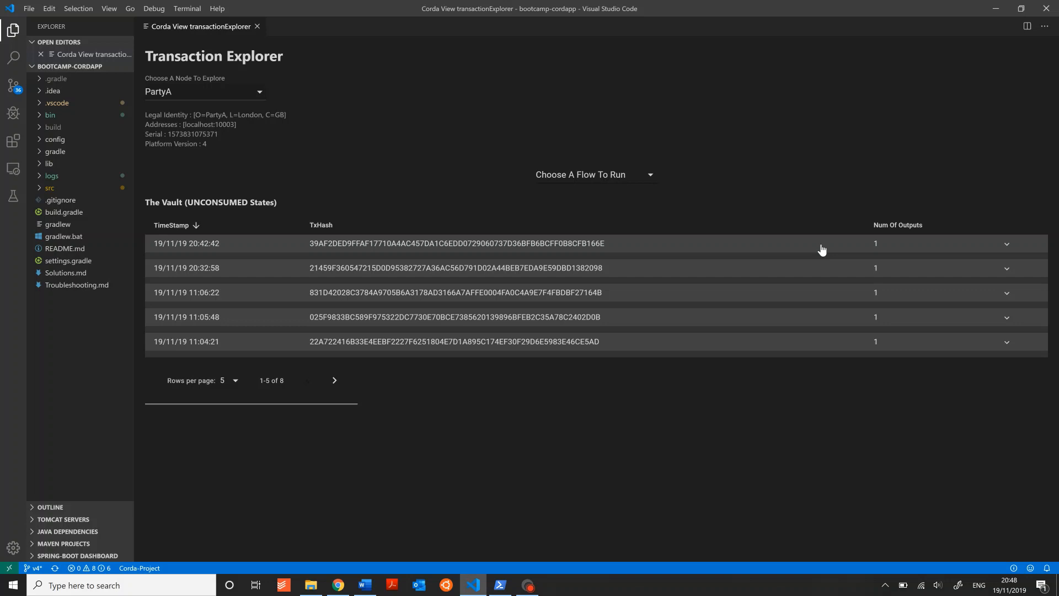
left_click(1006, 242)
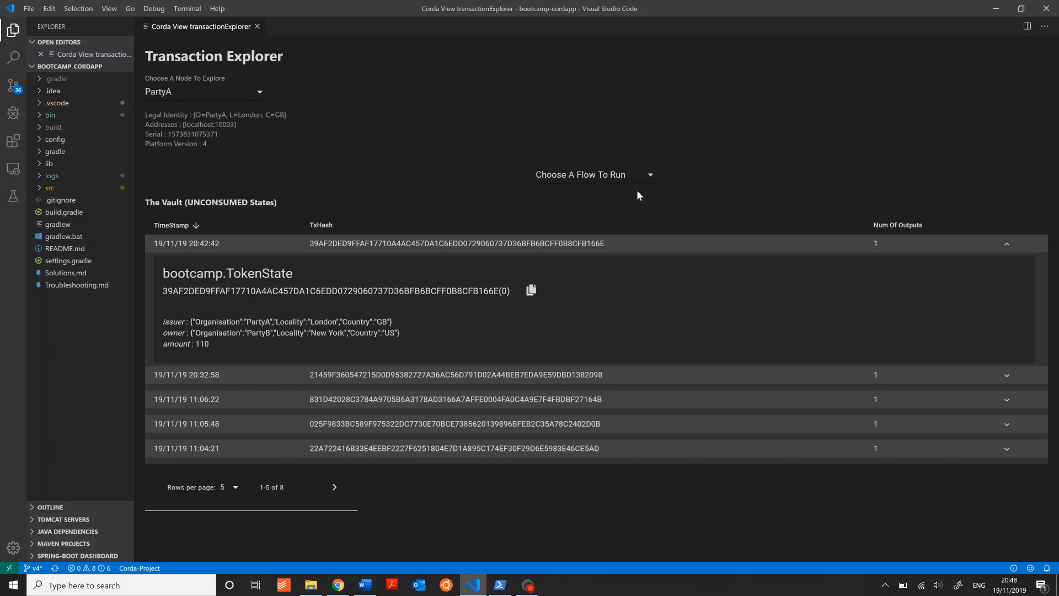
mouse_move(673, 179)
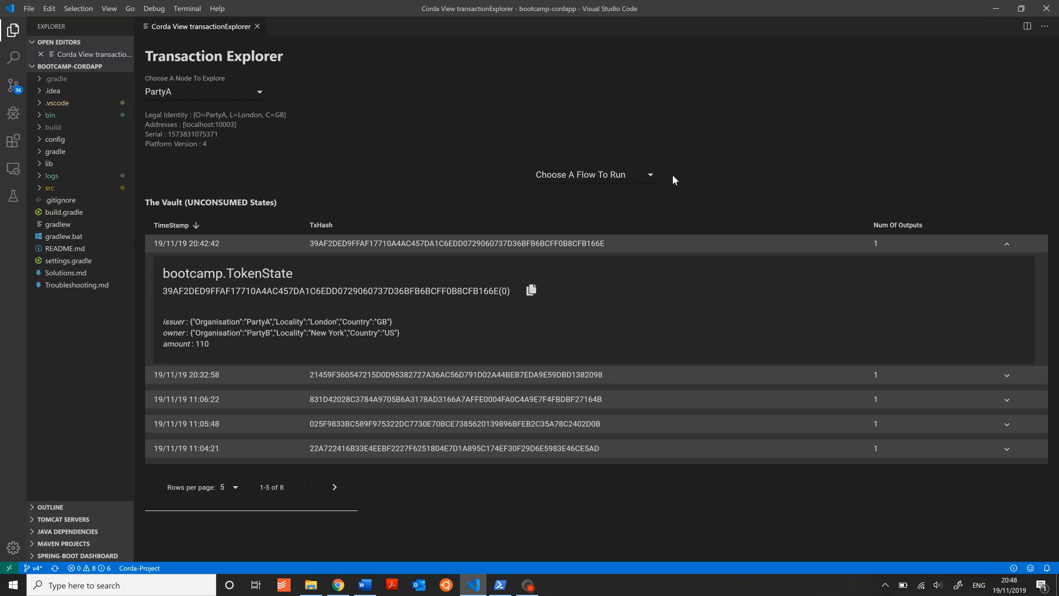
mouse_move(633, 179)
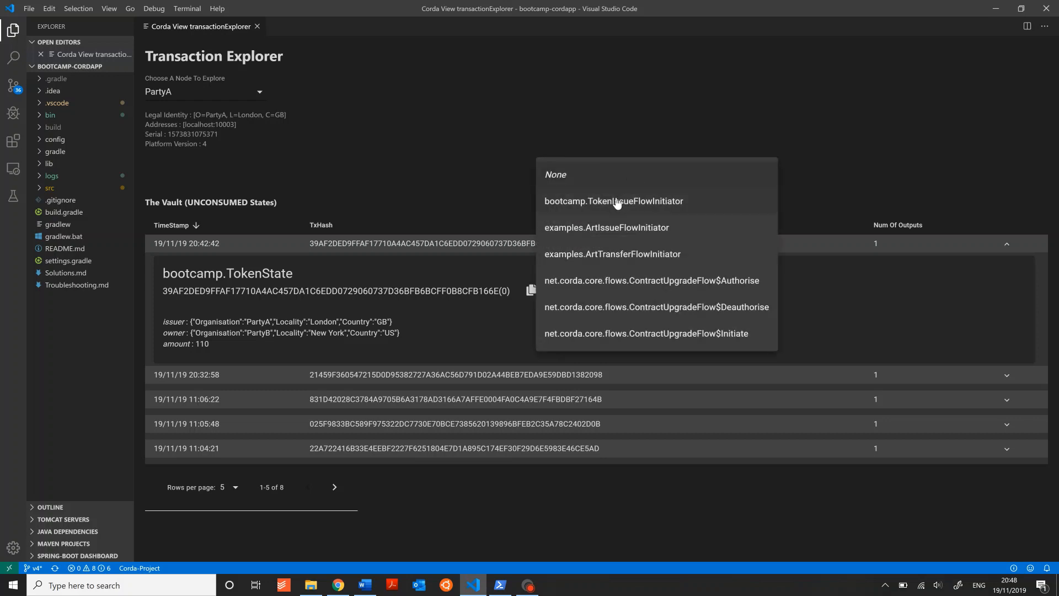
- Choose TokenIssueFlowInitiator with PartyB as owner and the token amount entered
left_click(612, 200)
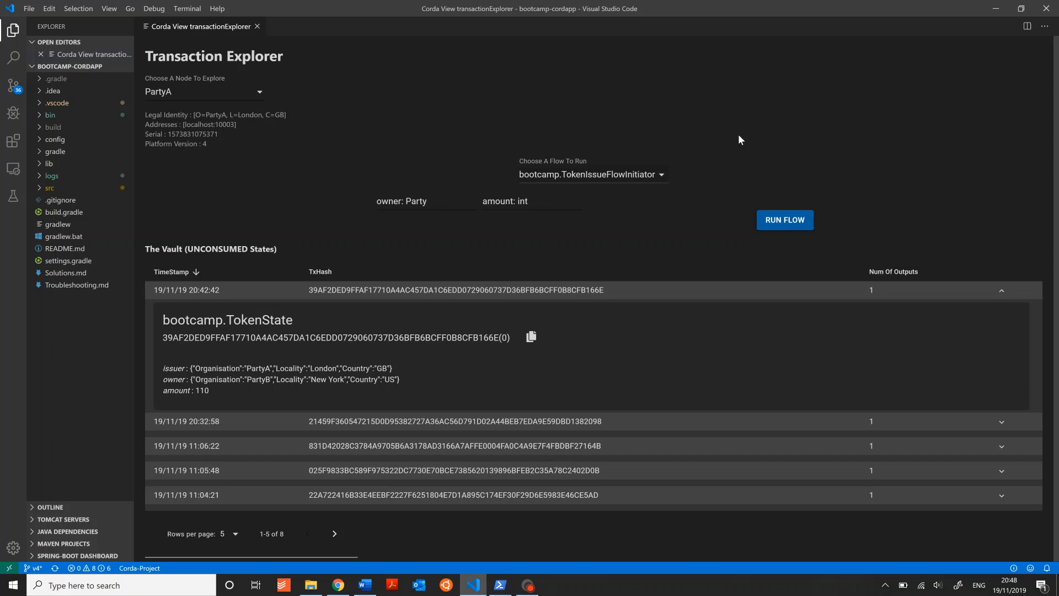
mouse_move(661, 234)
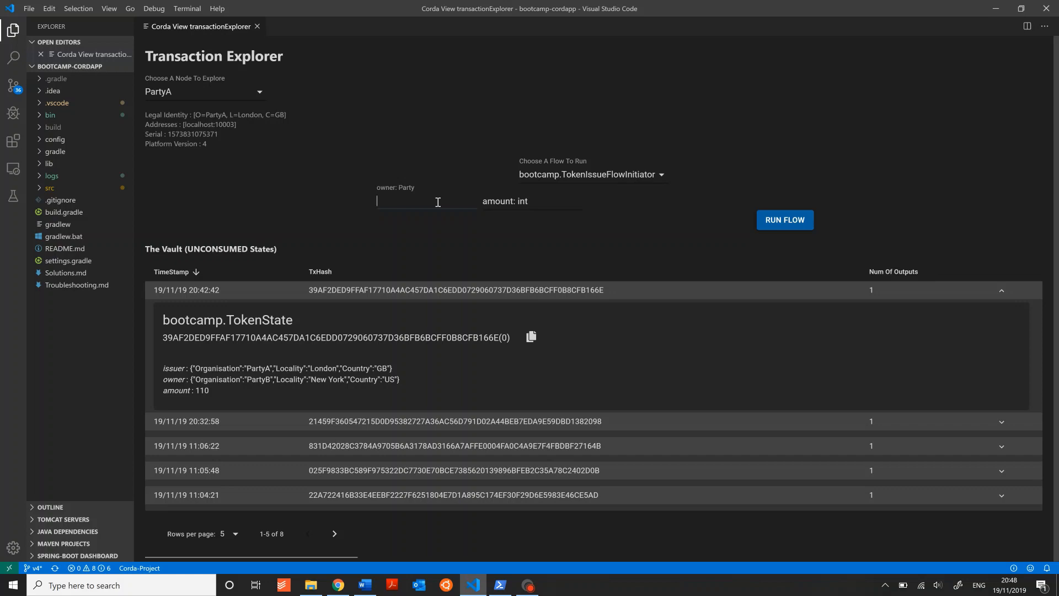
type("par")
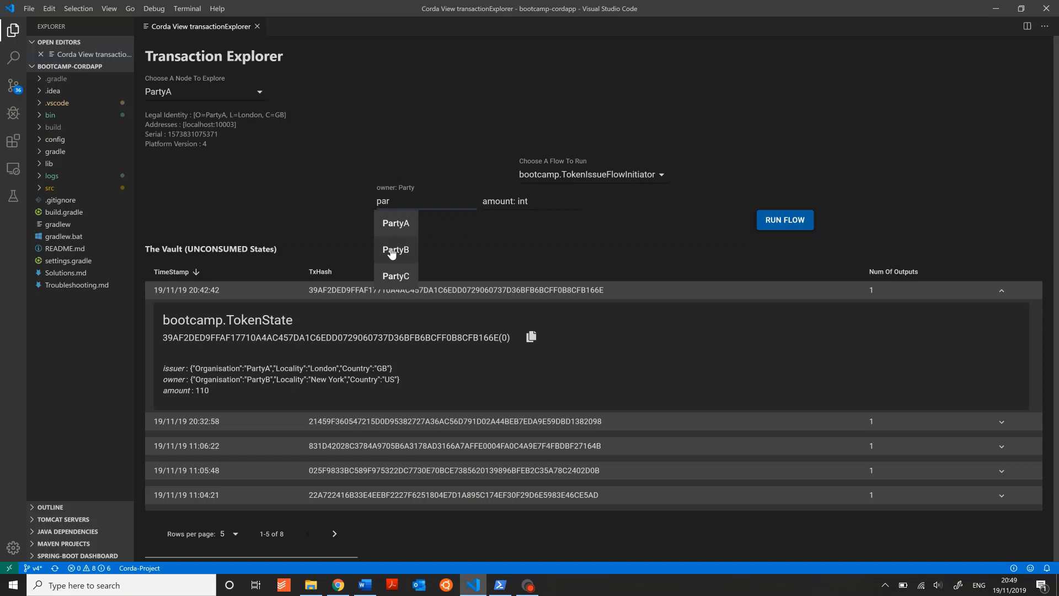
left_click(396, 249)
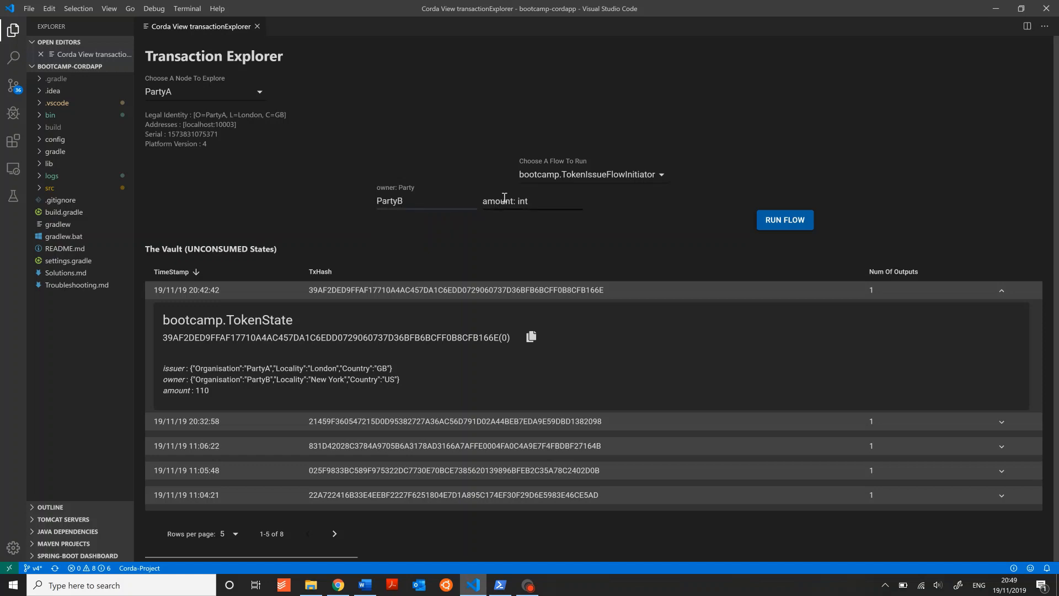
type("11")
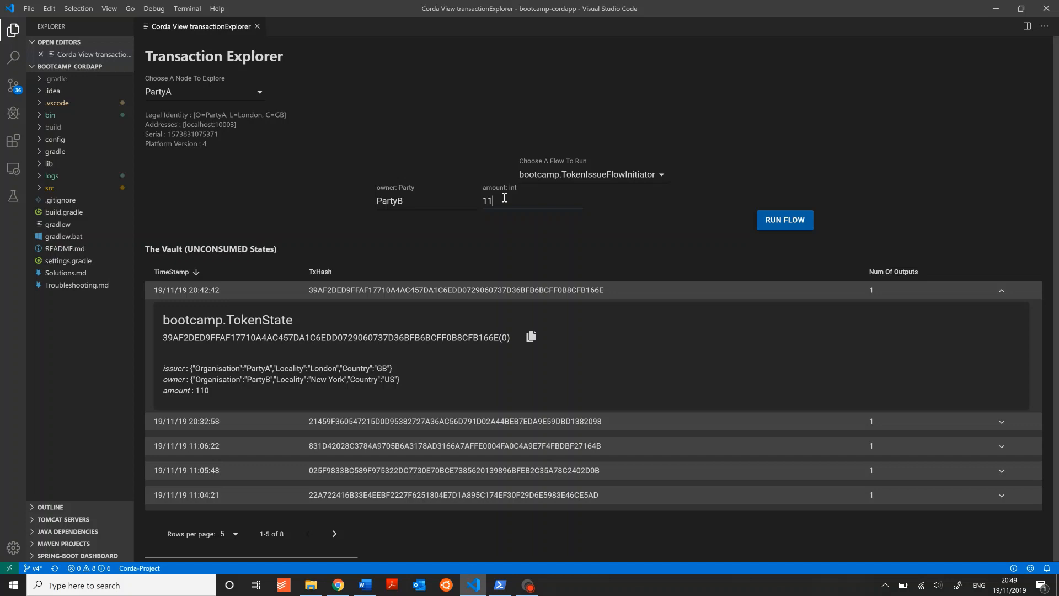
type("0")
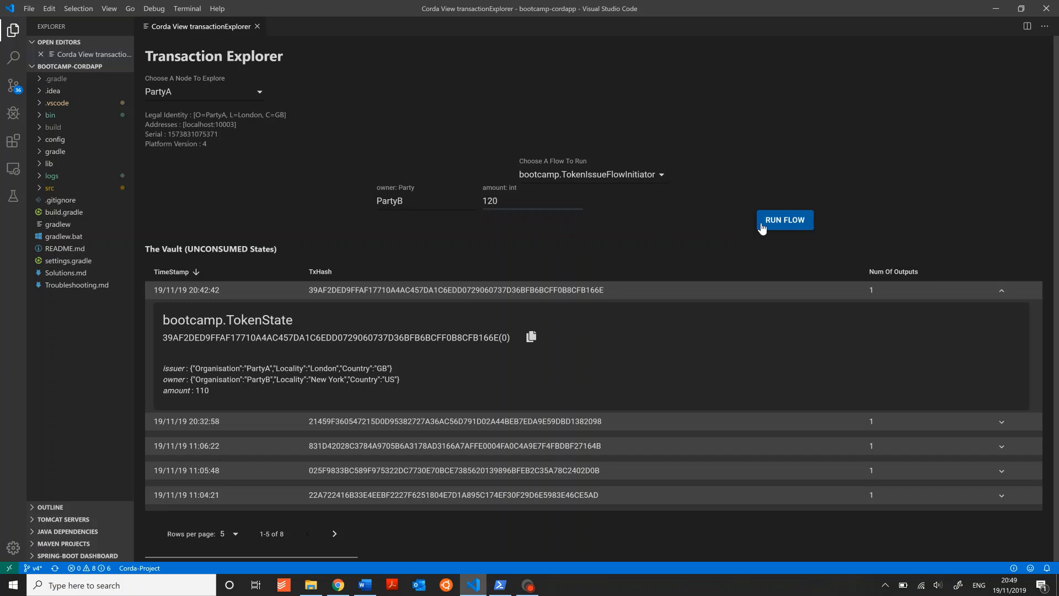
- Run the token issue flow, adding a new PartyA-to-PartyB TokenState to the vault
left_click(785, 219)
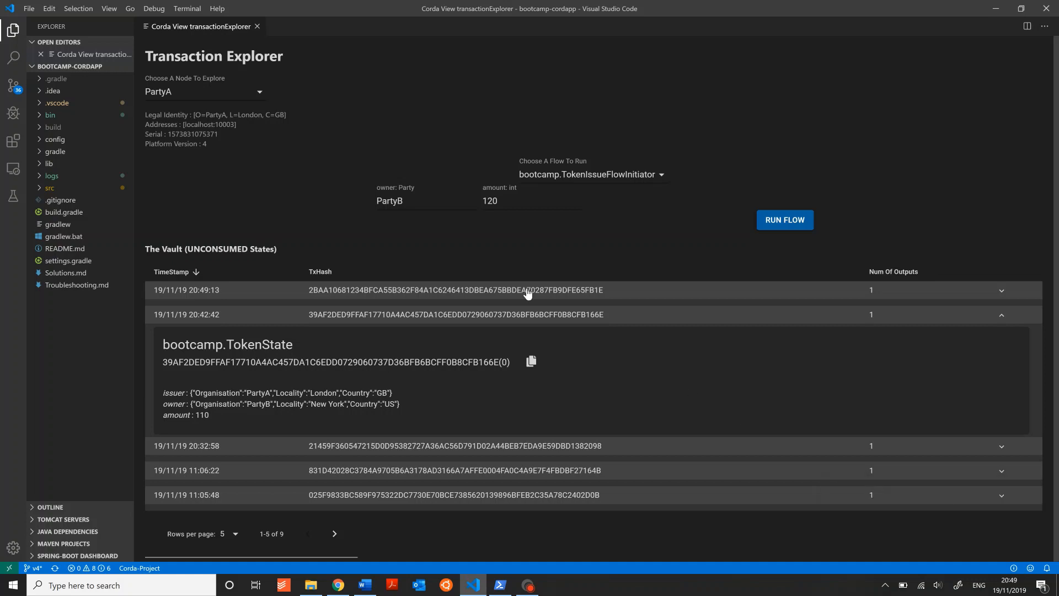
mouse_move(629, 295)
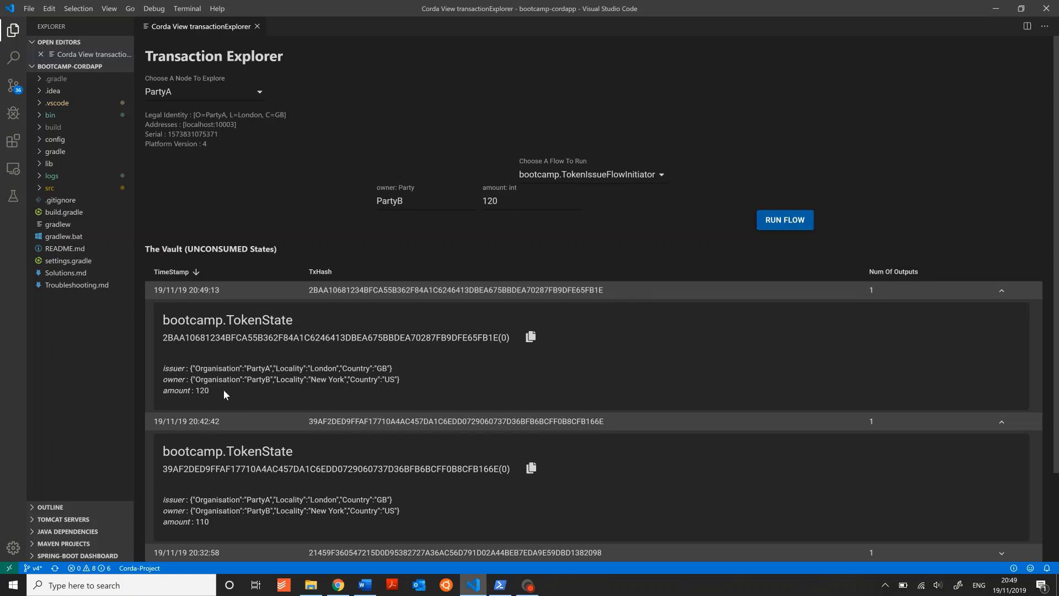
mouse_move(225, 395)
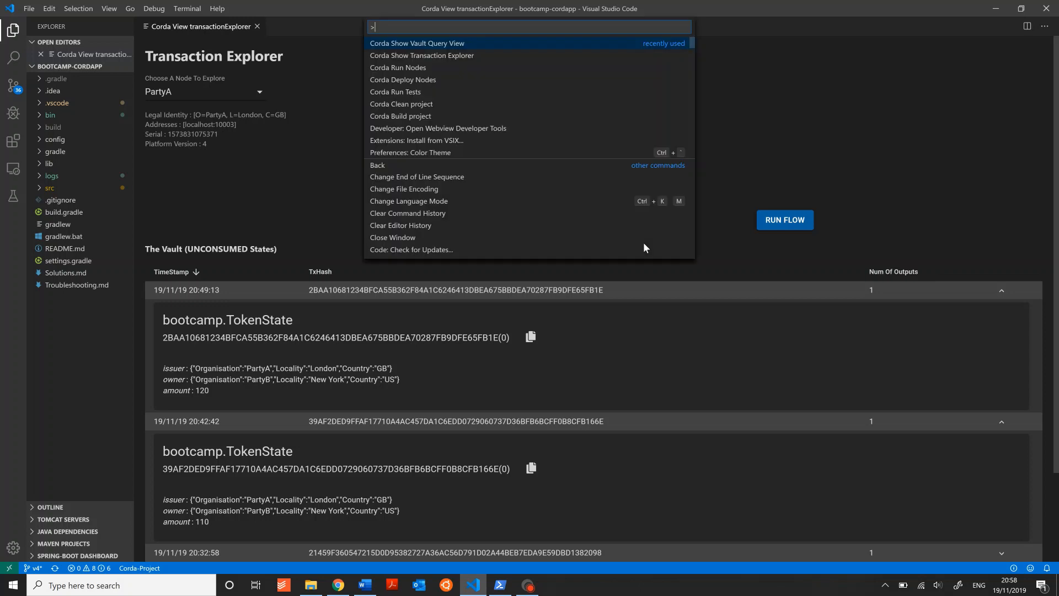
- Show the Corda Vault Query View via the Command Palette
type("corda")
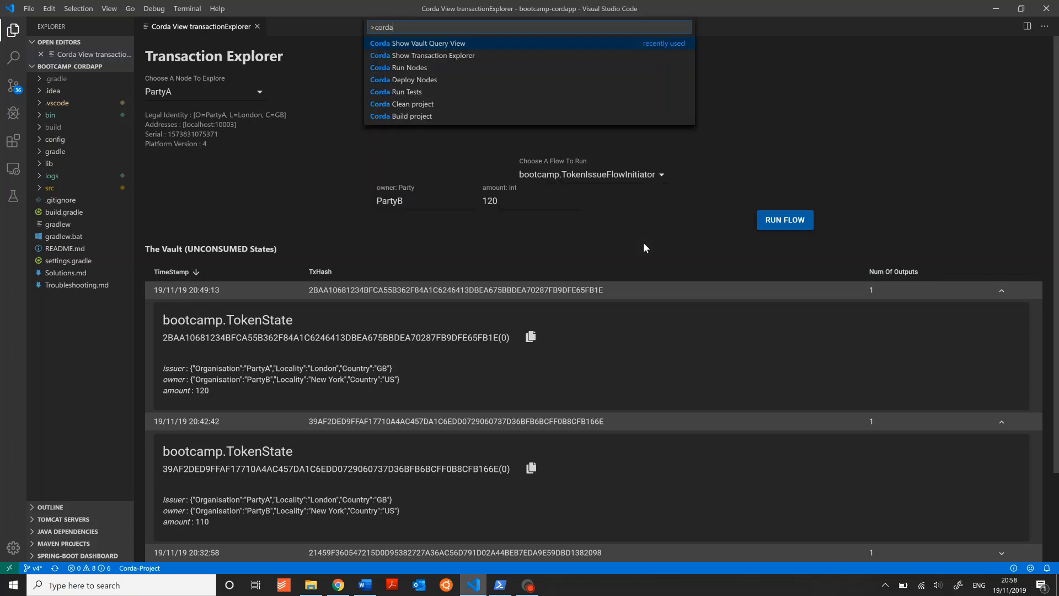
left_click(417, 43)
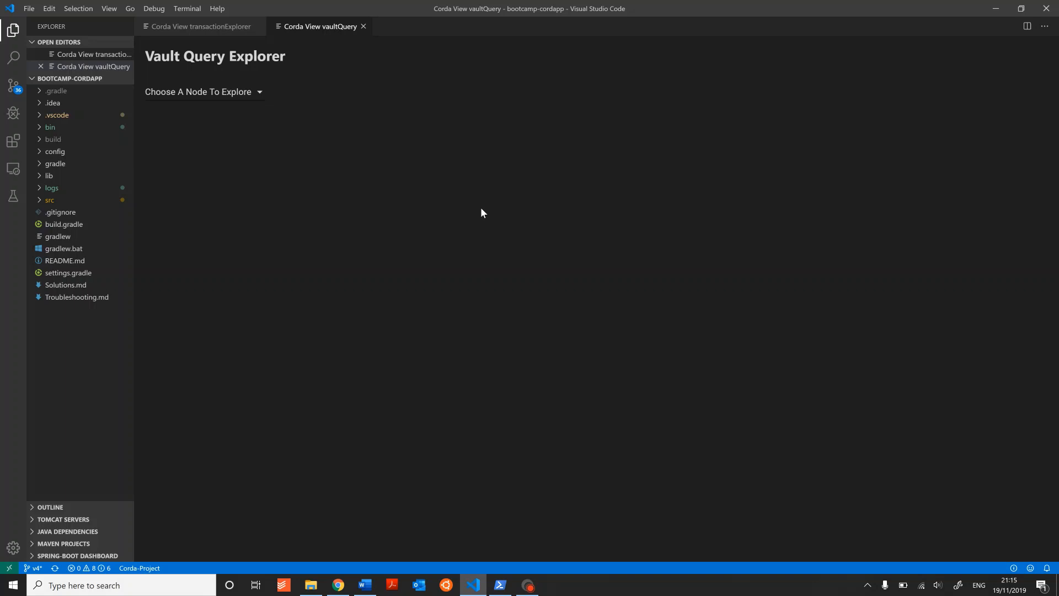
mouse_move(227, 98)
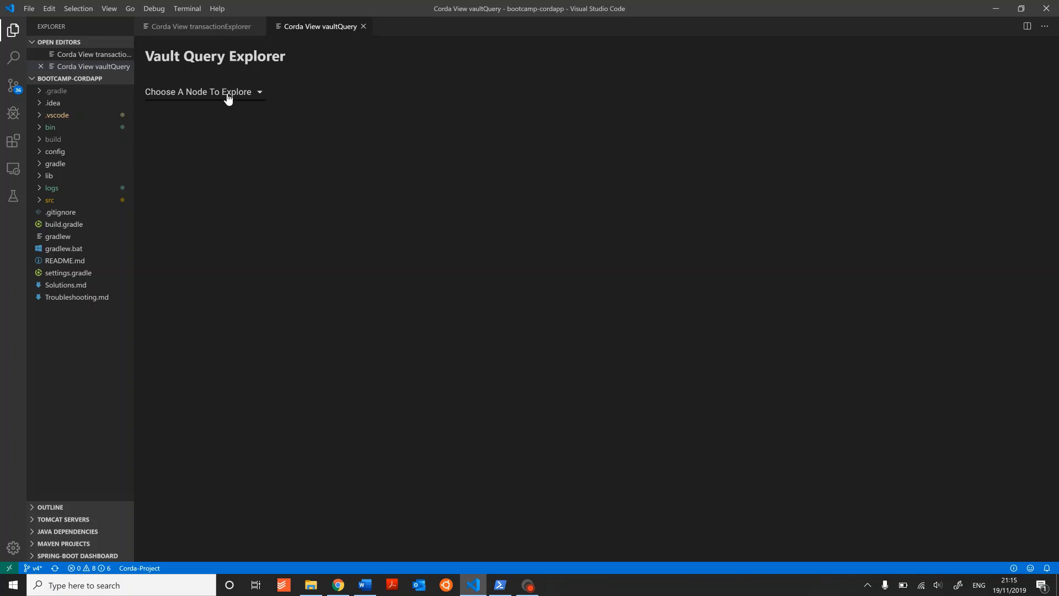
- Select PartyA in the Vault Query Explorer to show its node details and vault transactions
left_click(203, 91)
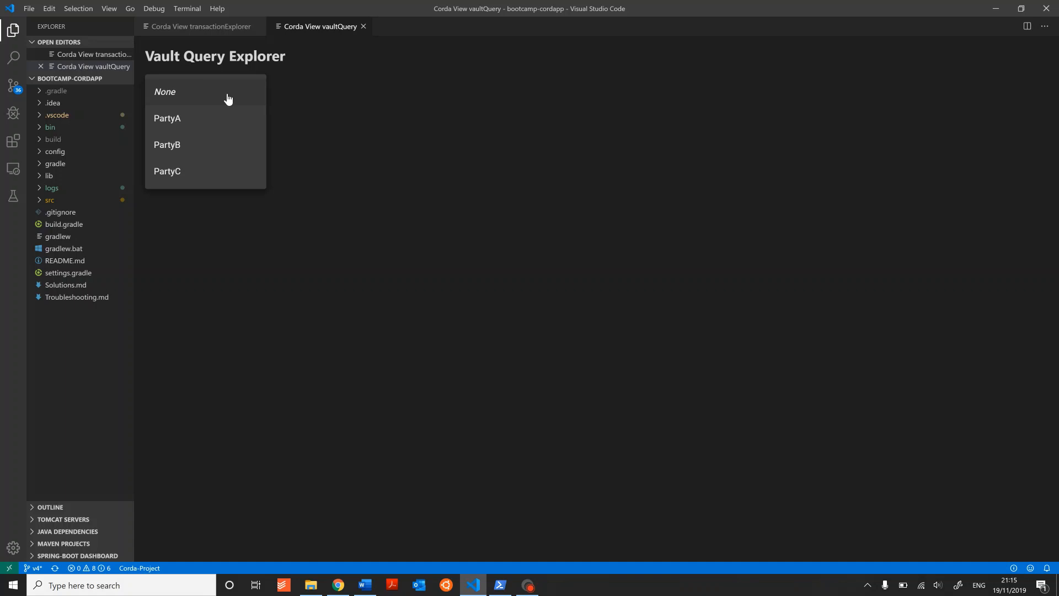
mouse_move(209, 122)
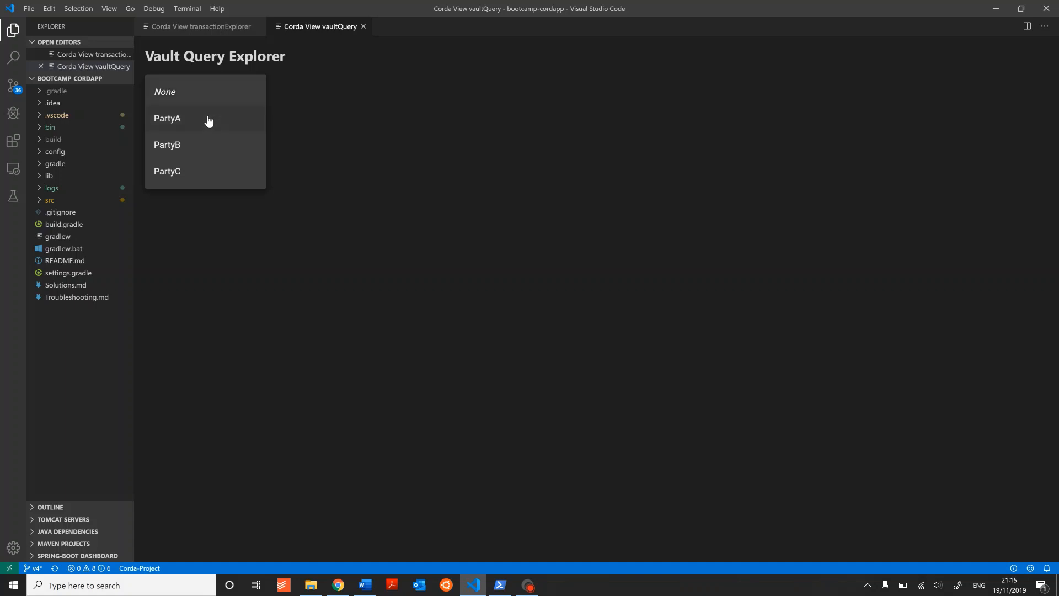
left_click(166, 118)
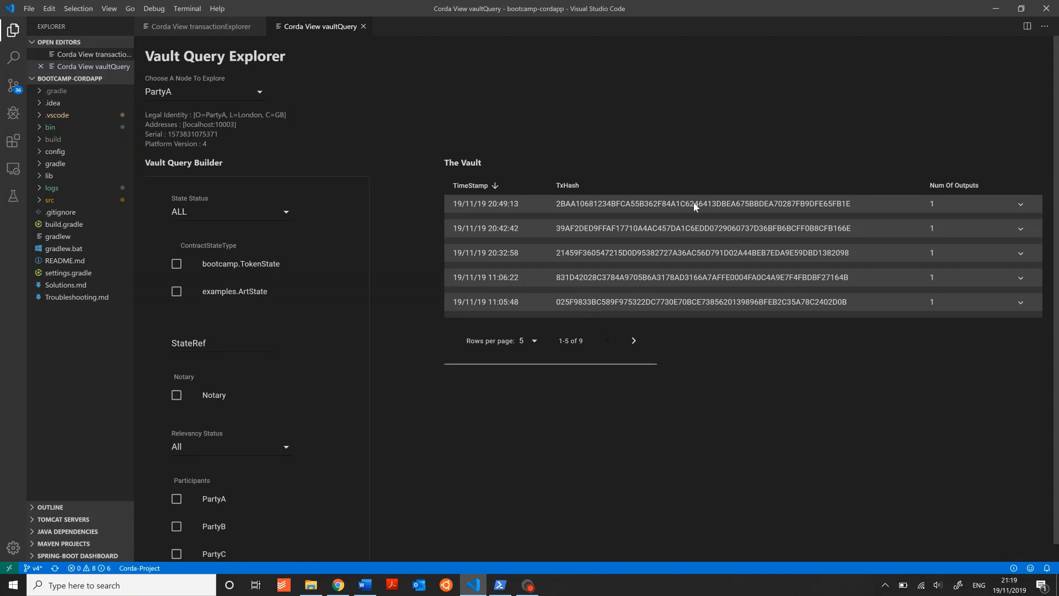
mouse_move(352, 361)
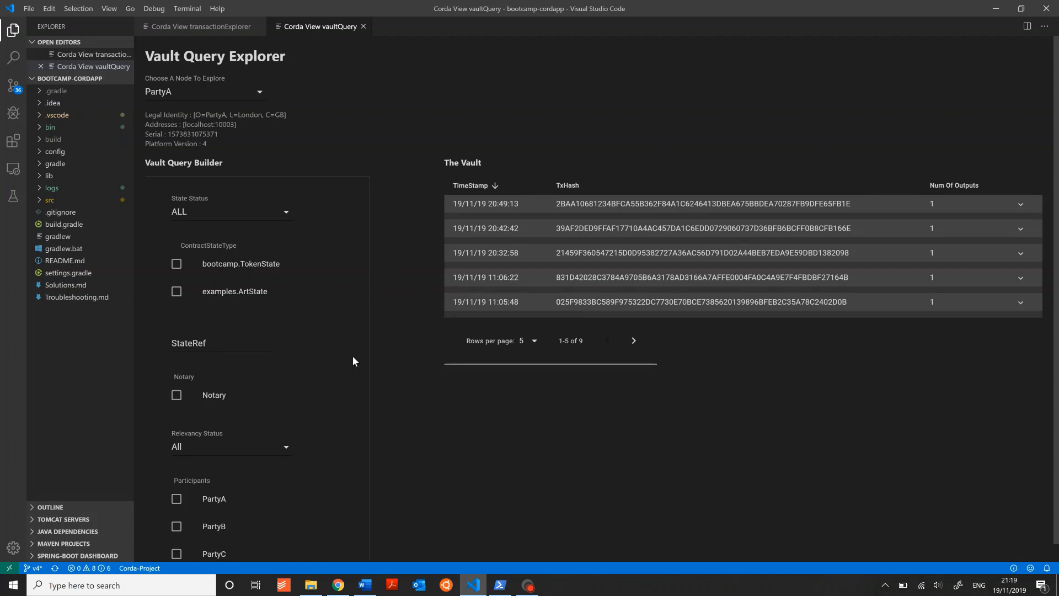
- Set rows per page to 10 so all nine PartyA transactions fit on one page
scroll("down", 3)
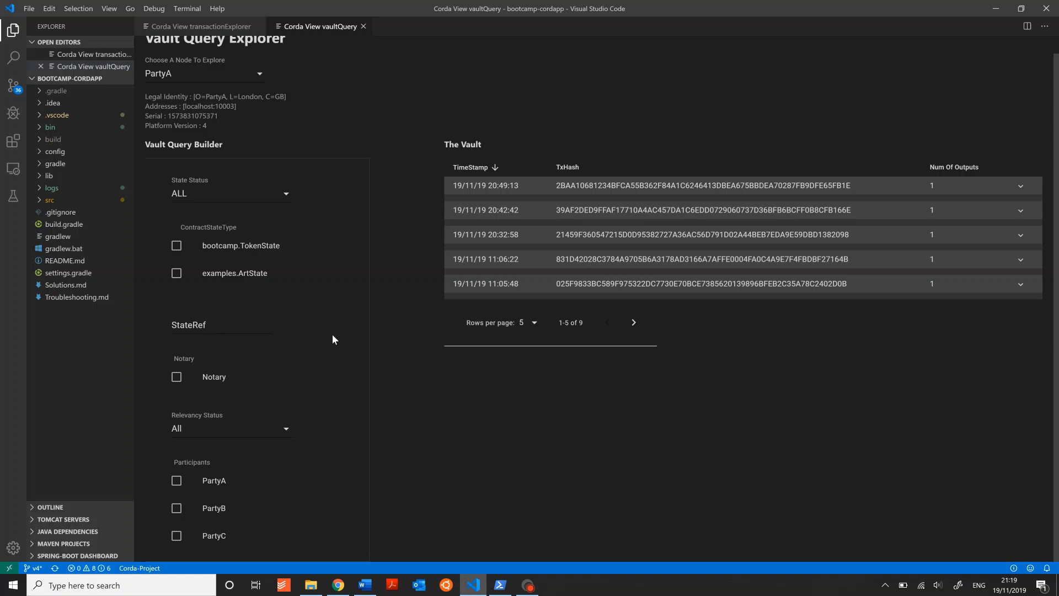
mouse_move(269, 527)
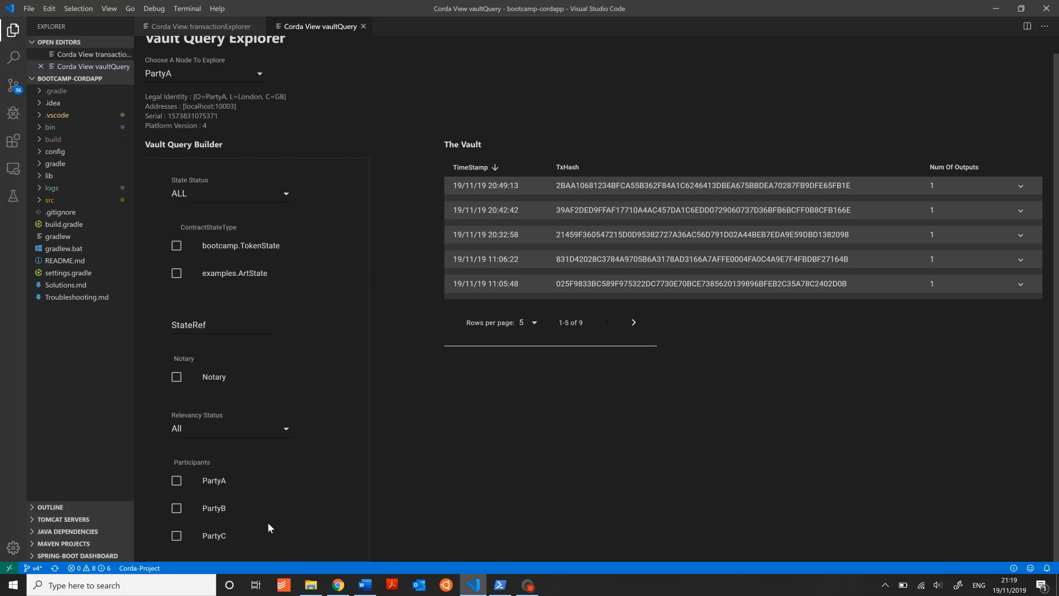
mouse_move(331, 447)
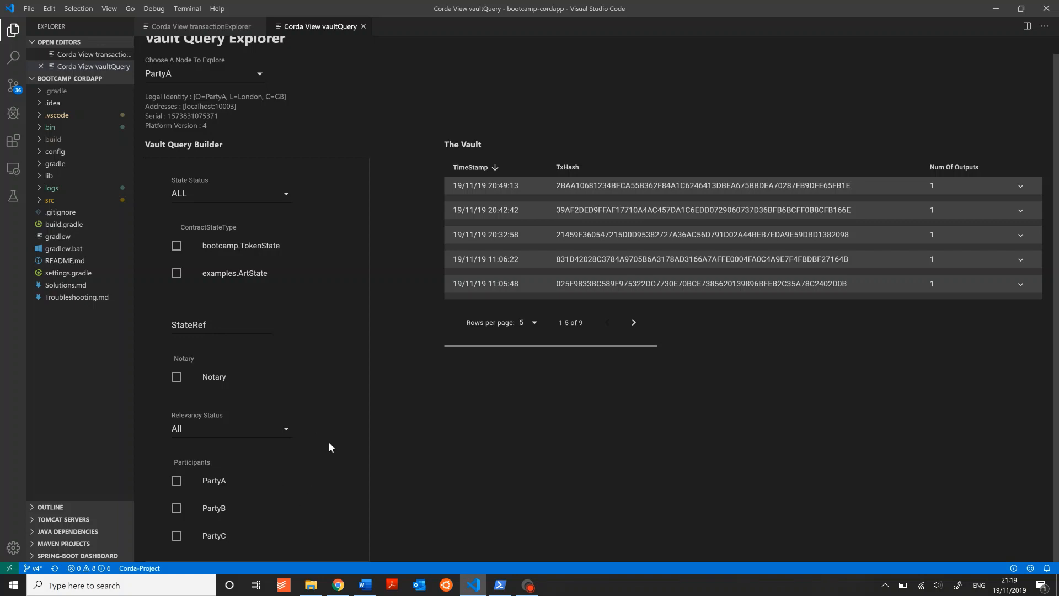
mouse_move(493, 387)
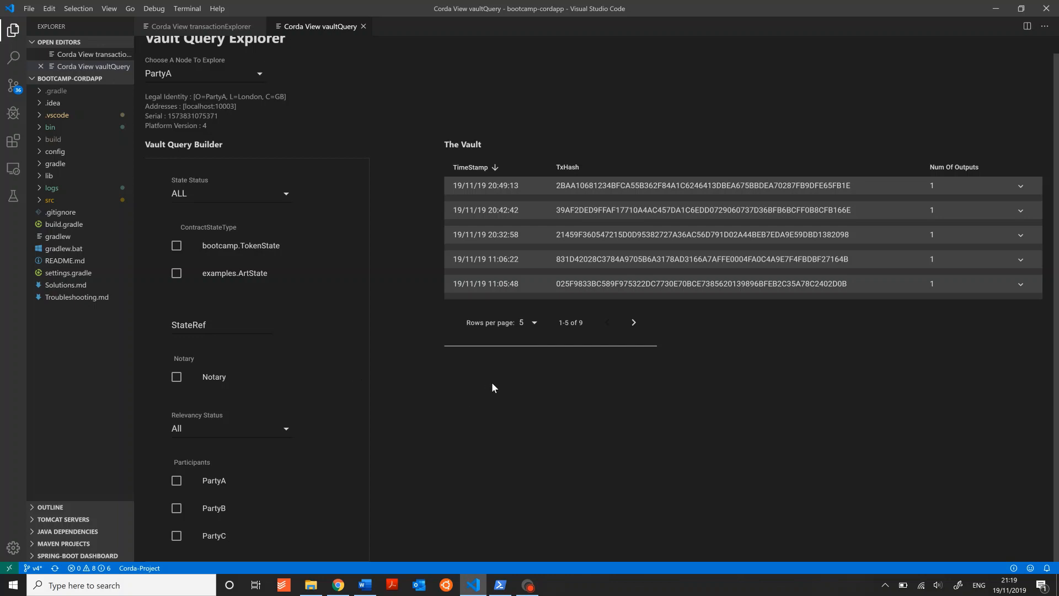
mouse_move(588, 342)
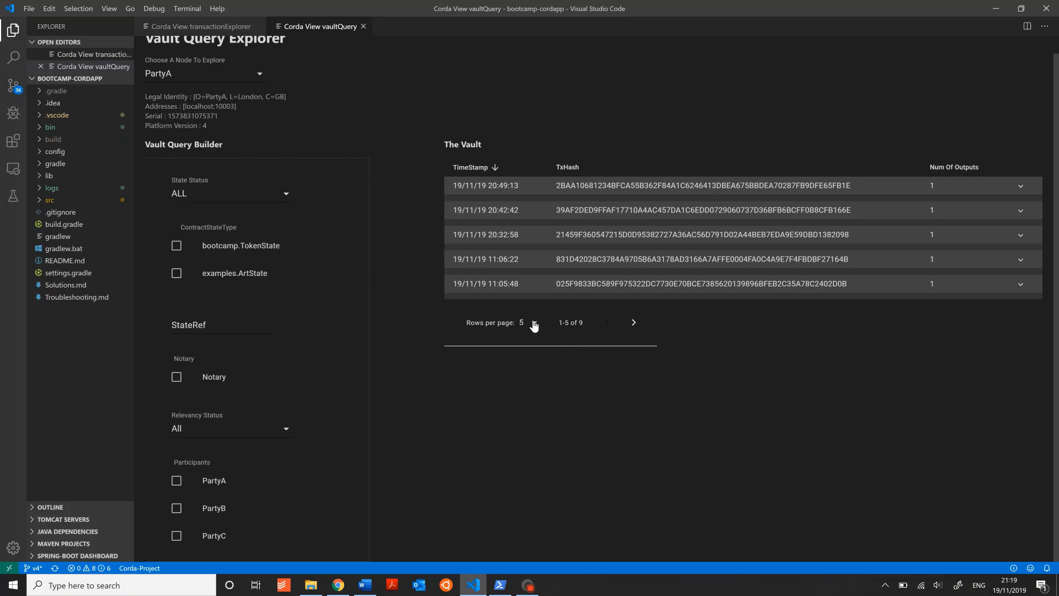
left_click(530, 322)
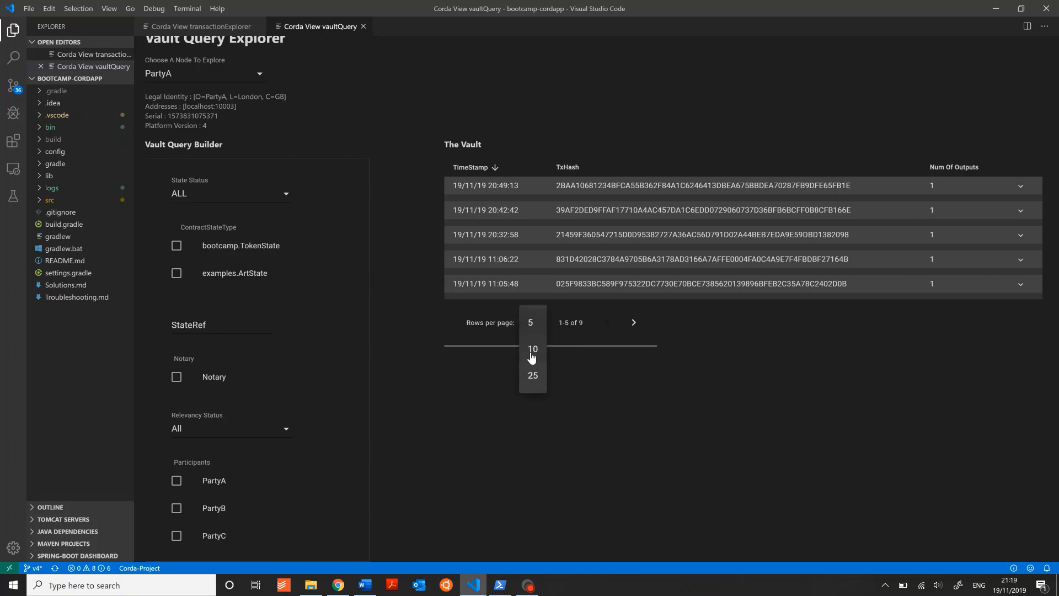
left_click(532, 348)
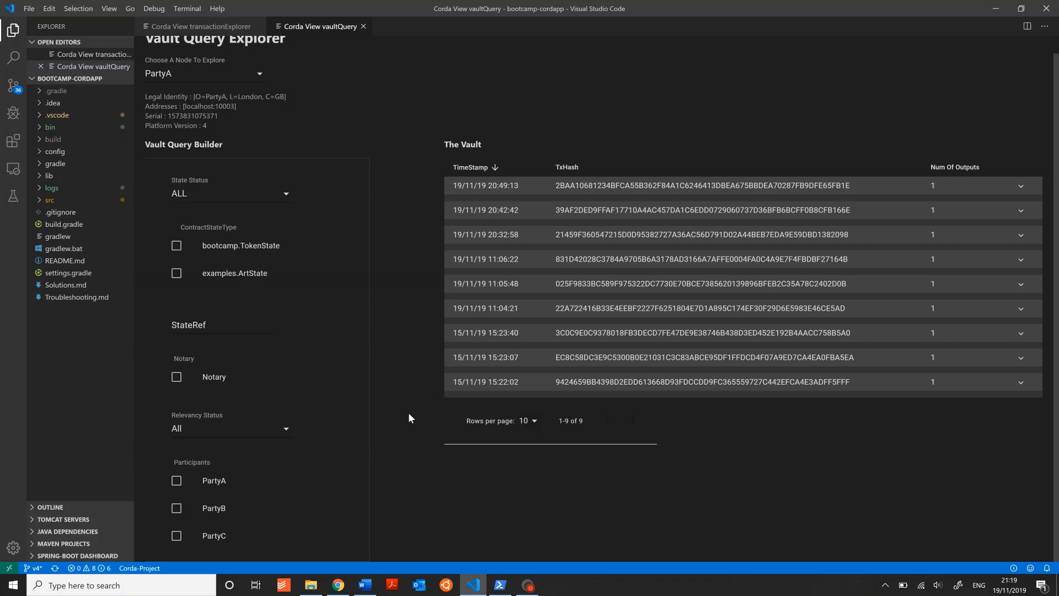
mouse_move(415, 400)
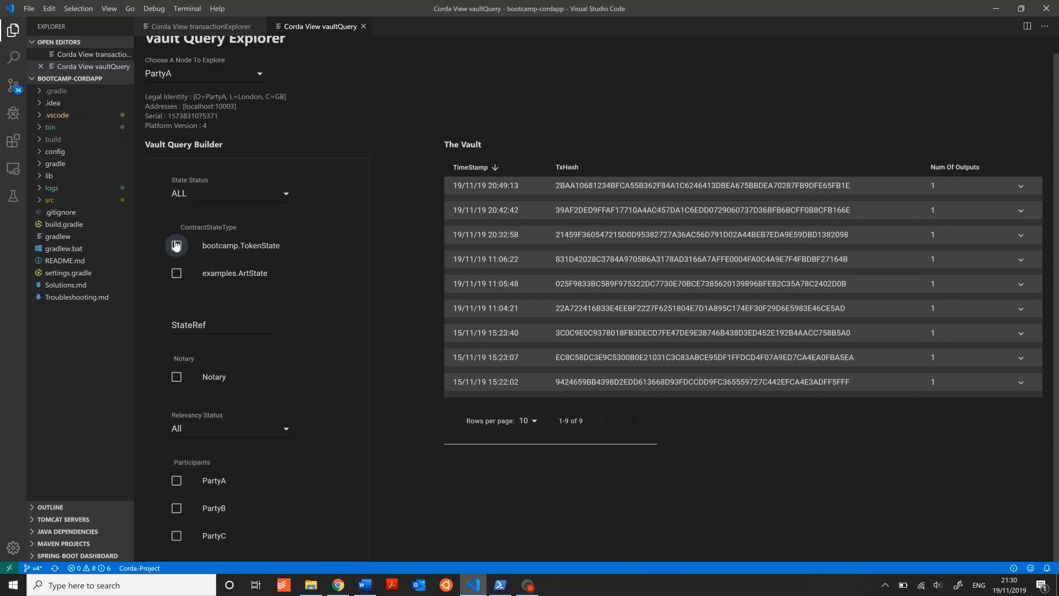
- Filter PartyA's vault to bootcamp.TokenState states involving PartyC and expand the single 112-token result
left_click(177, 245)
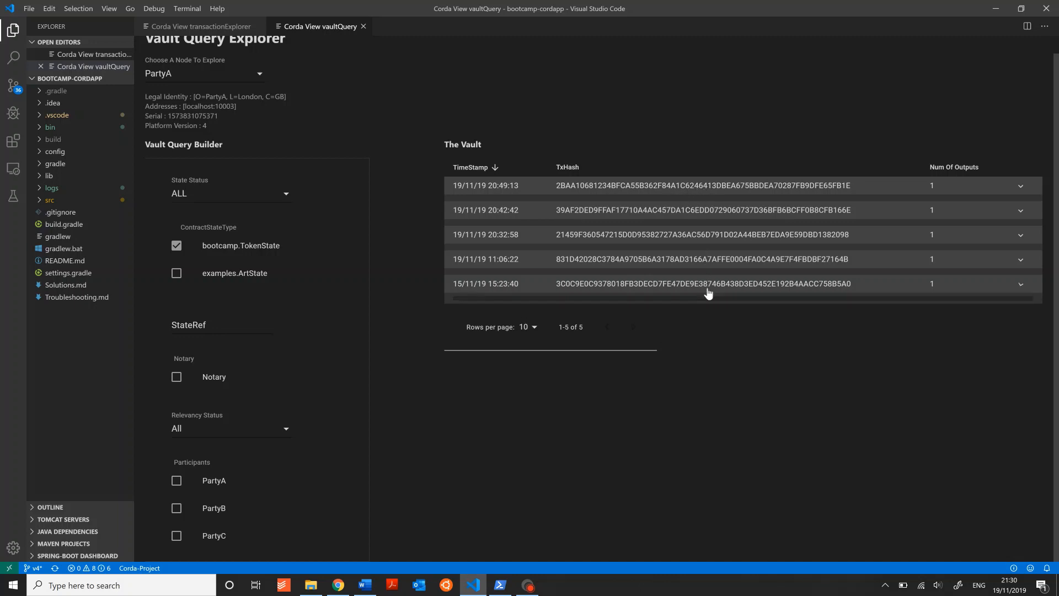
left_click(1020, 287)
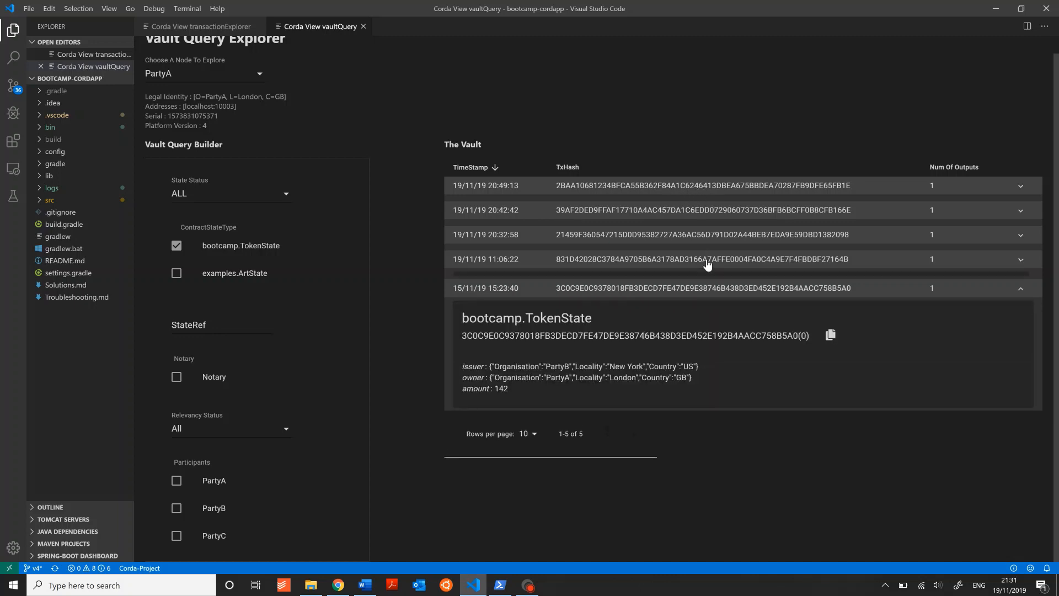
left_click(177, 535)
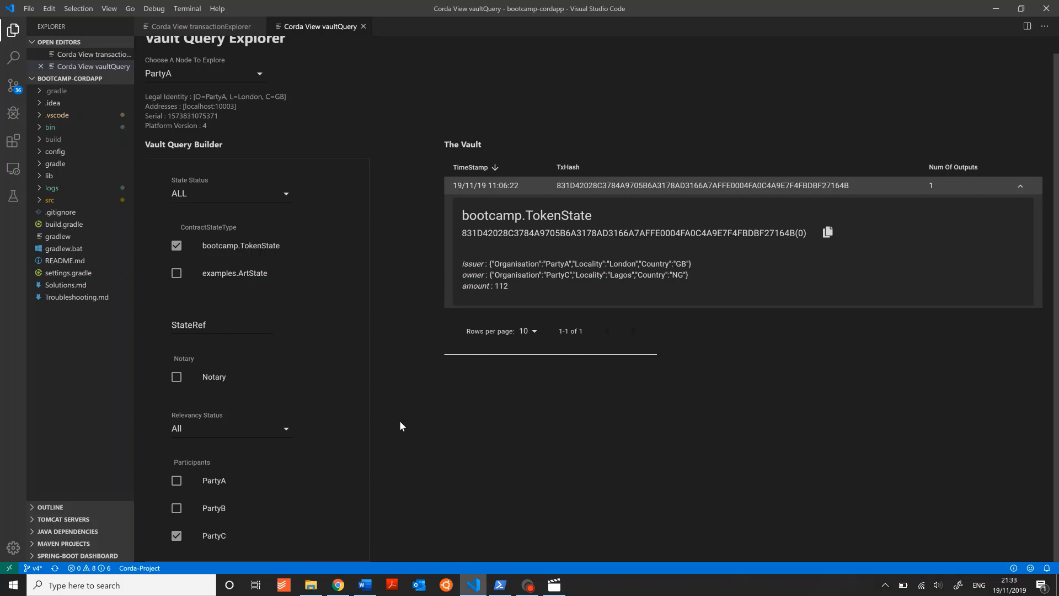
mouse_move(396, 438)
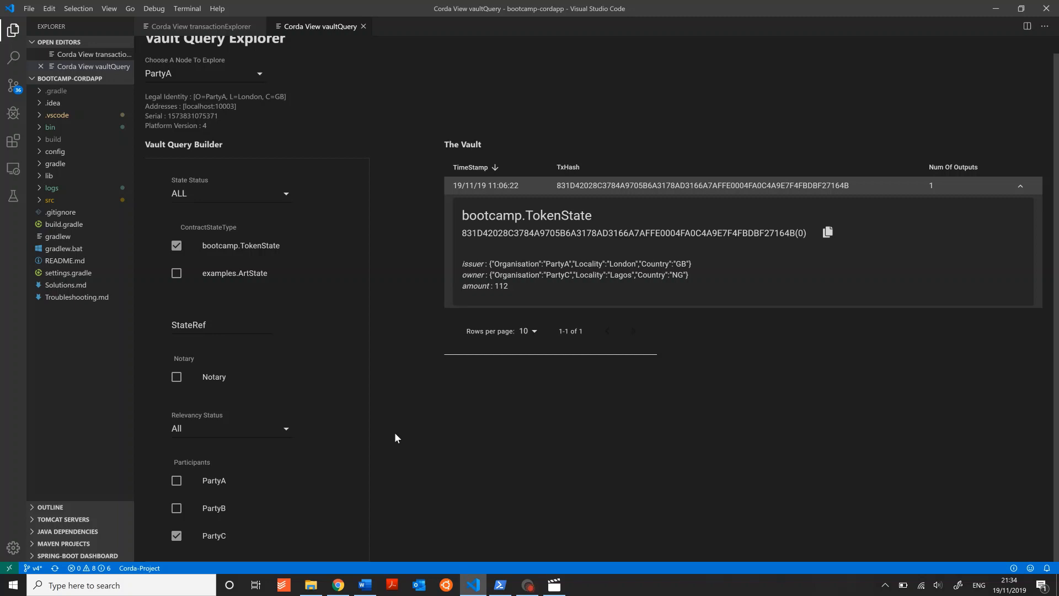